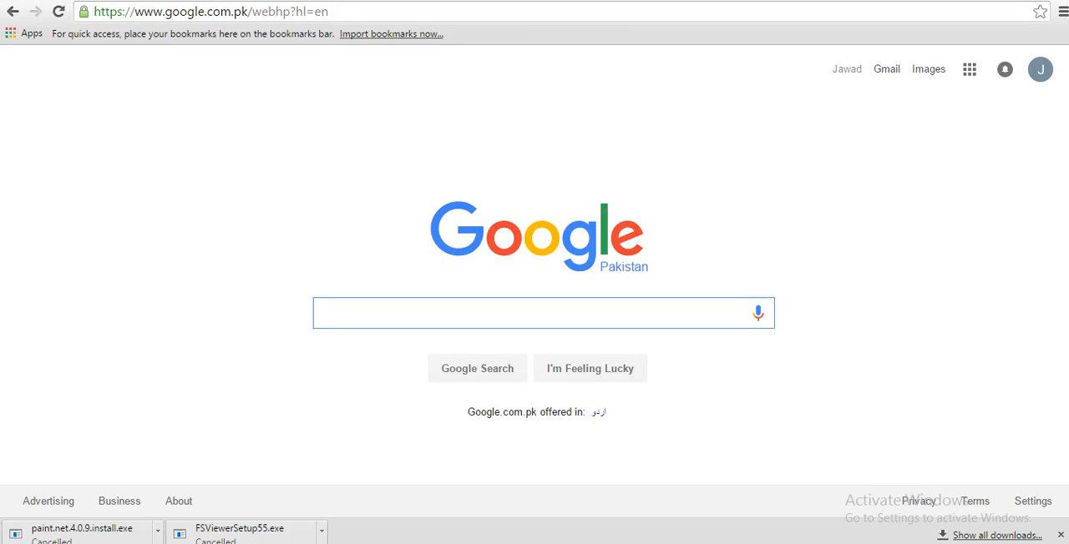
- Search Google for 'Picasa' and scroll down to the FileHippo download result
left_click(542, 313)
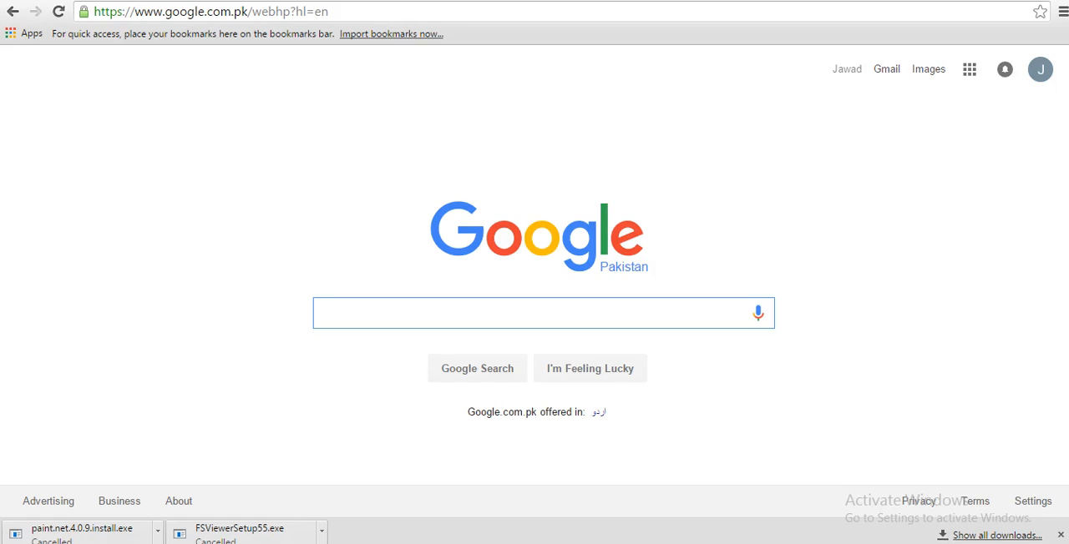
type("Picasa")
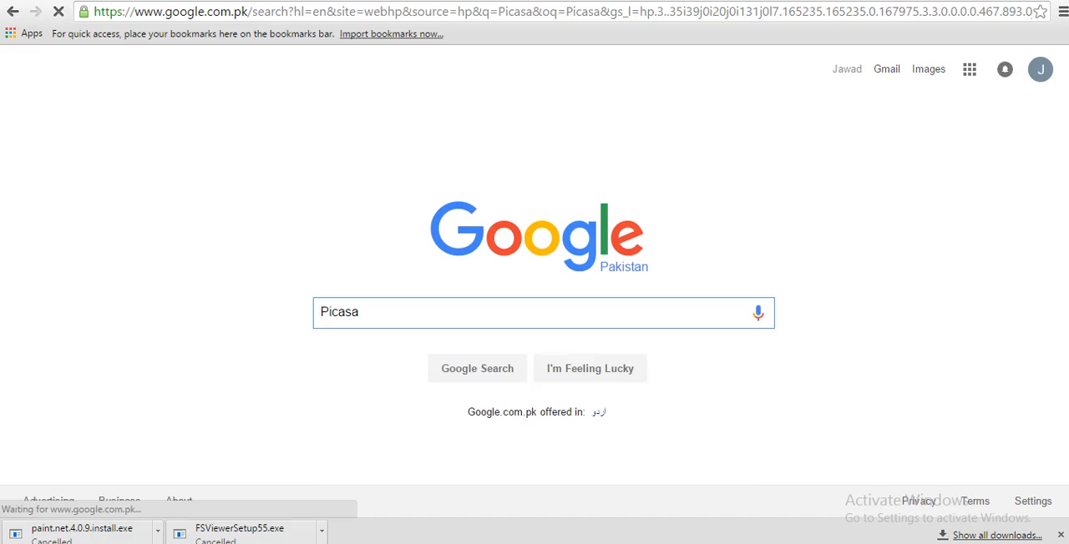
left_click(477, 369)
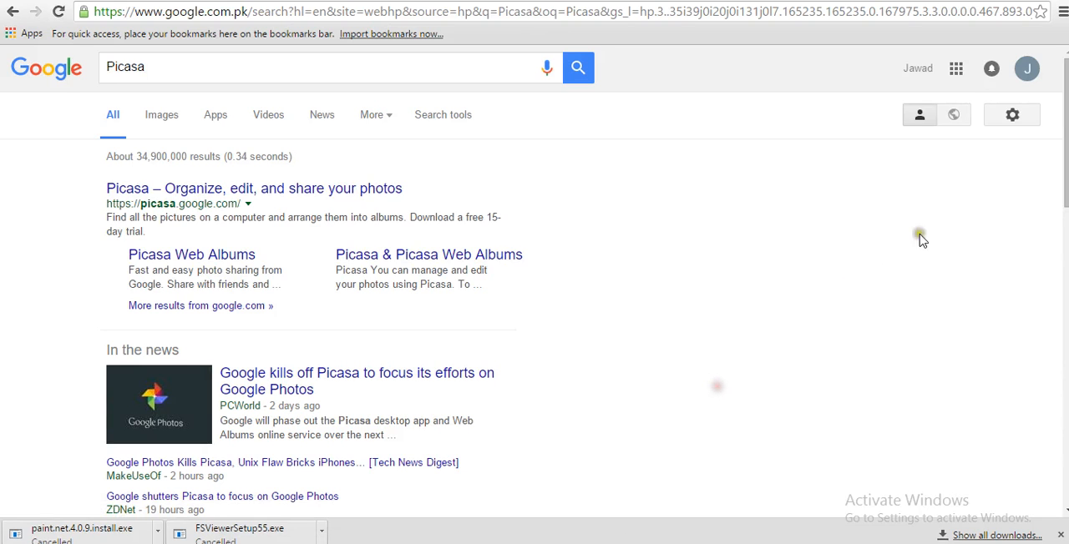
scroll("down", 3)
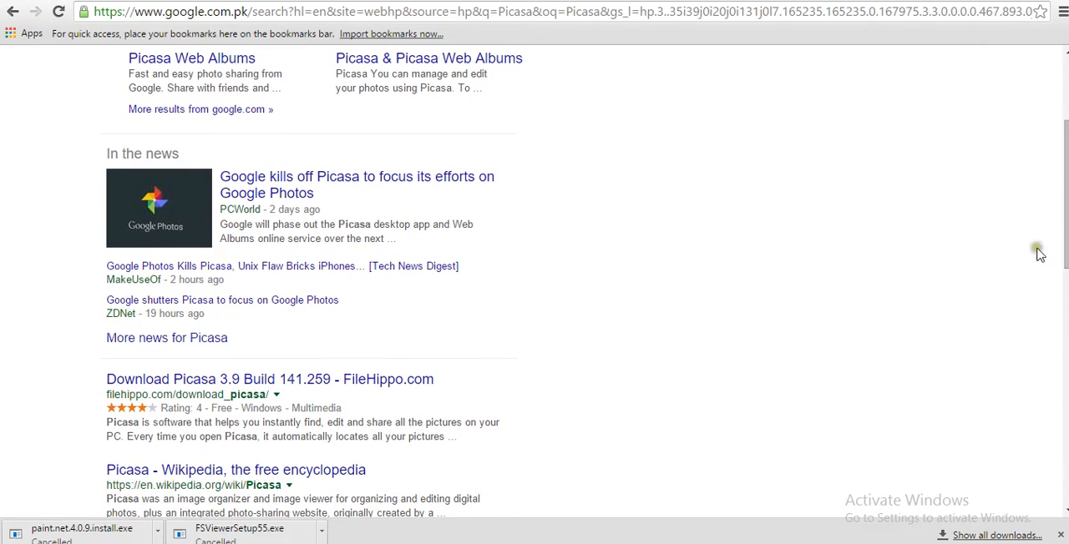
mouse_move(698, 328)
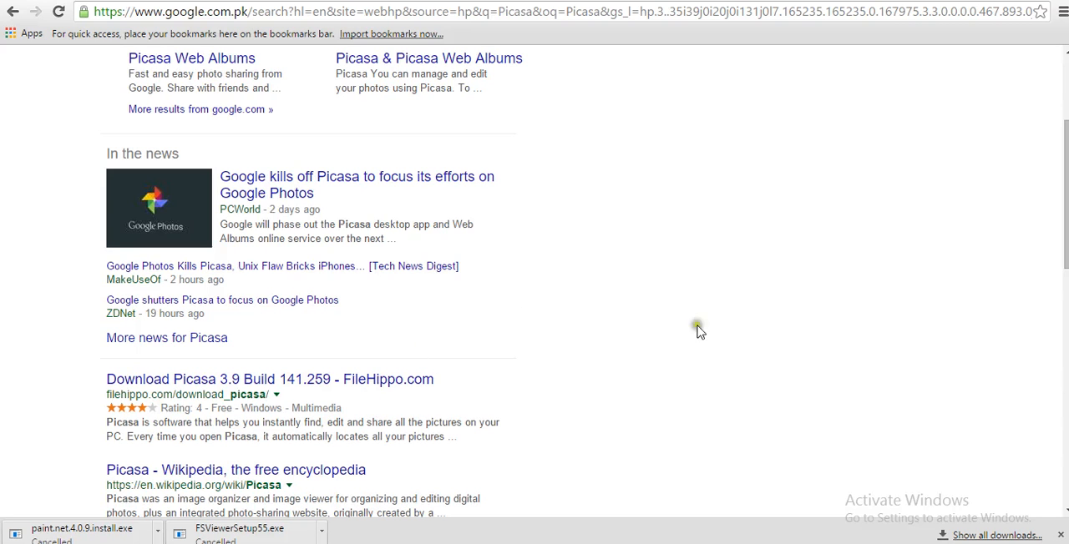
scroll("down", 3)
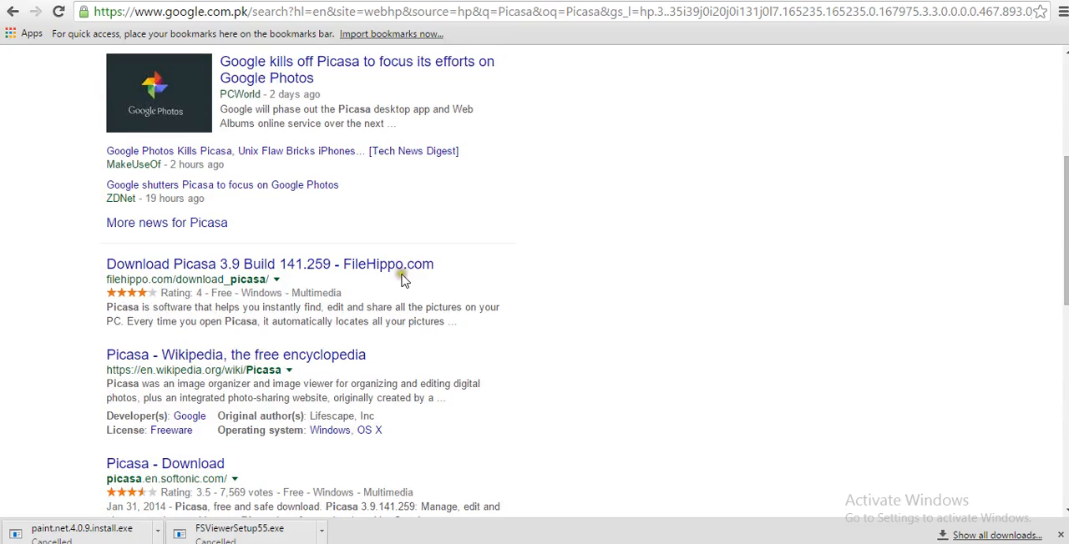
- Open the 'Download Picasa 3.9 Build 141.259 - FileHippo.com' result and scroll its page
left_click(269, 263)
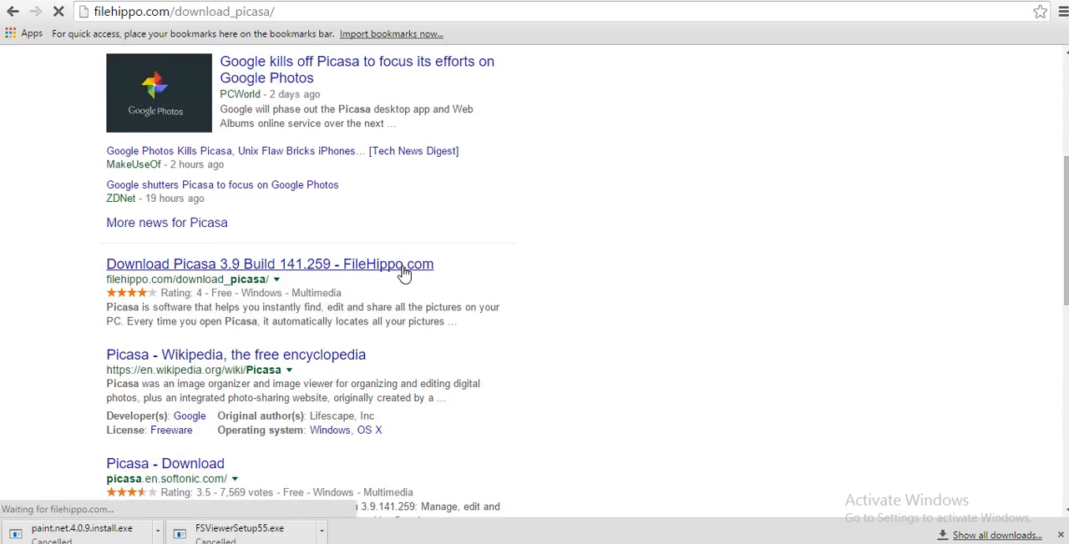
left_click(269, 263)
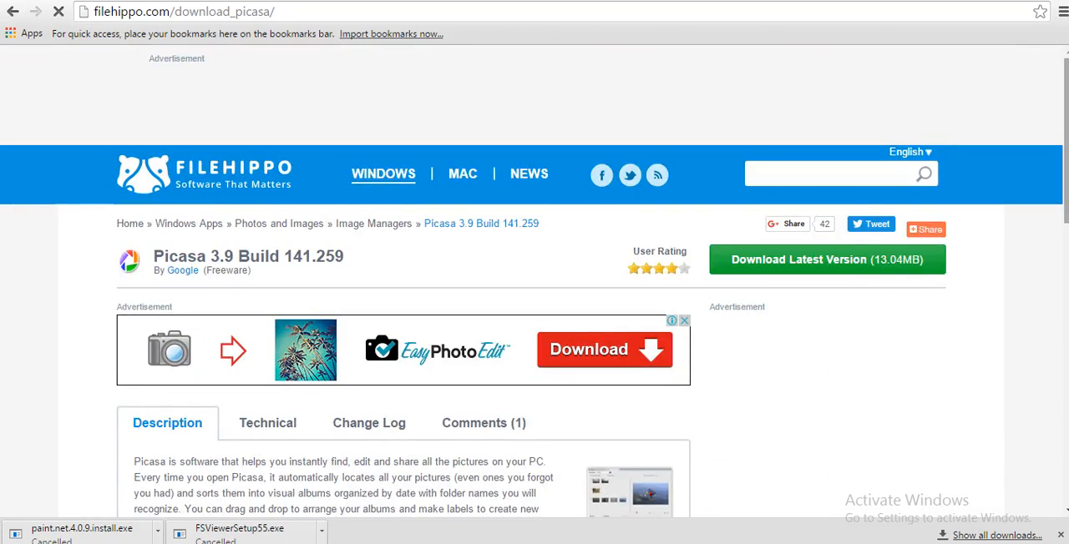
scroll("down", 3)
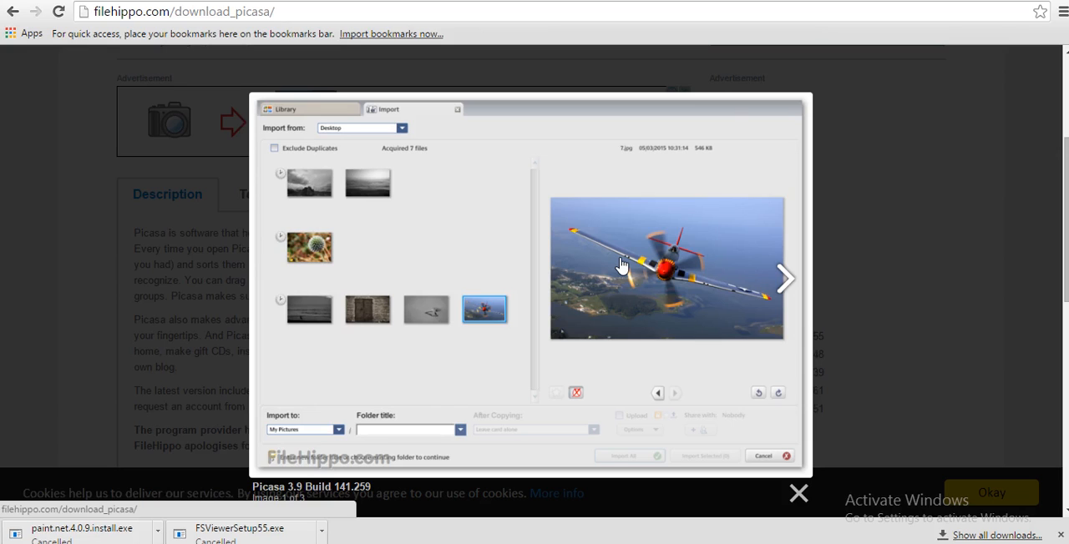
mouse_move(789, 280)
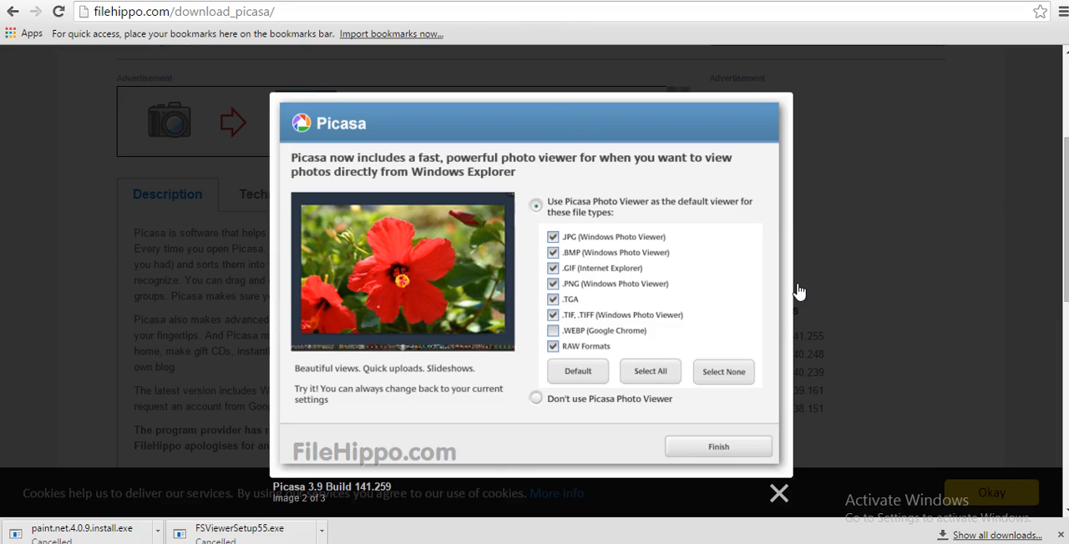
mouse_move(622, 507)
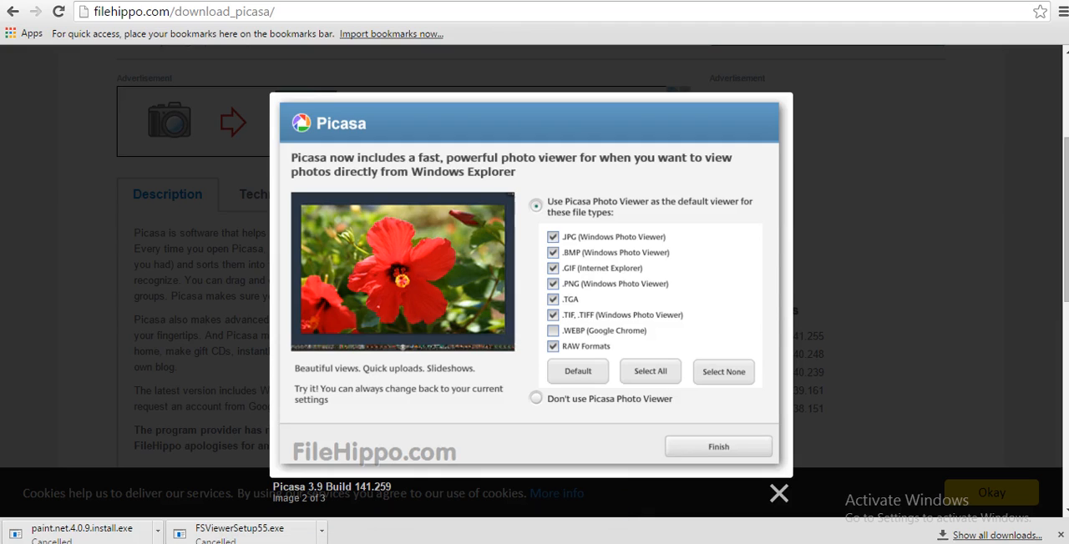
mouse_move(778, 493)
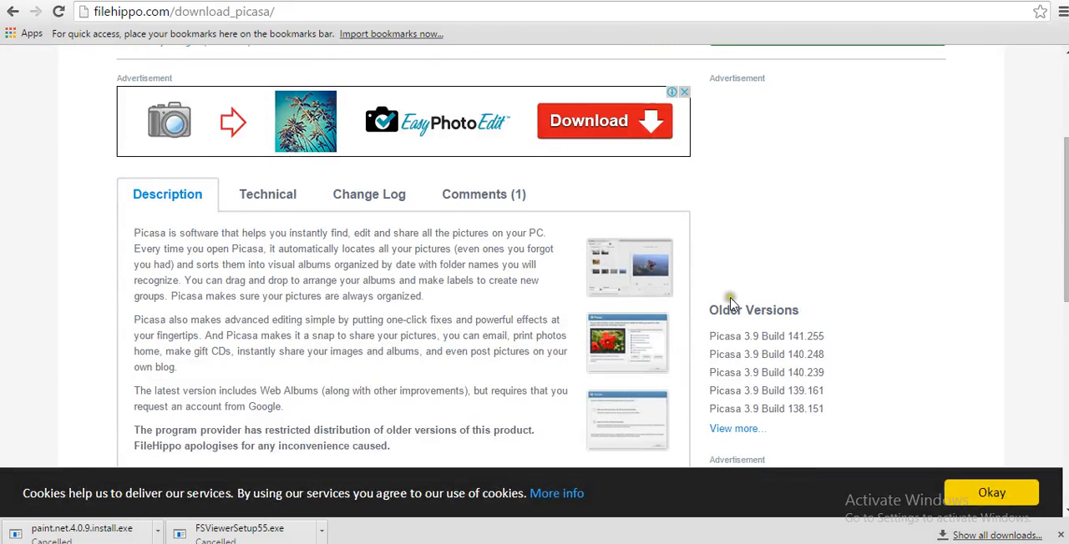
mouse_move(220, 251)
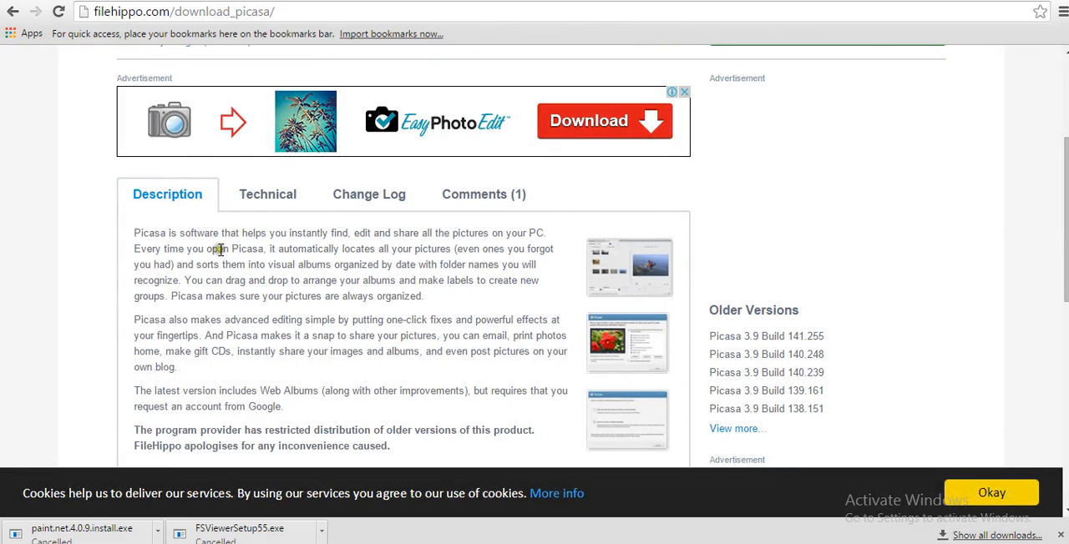
mouse_move(371, 217)
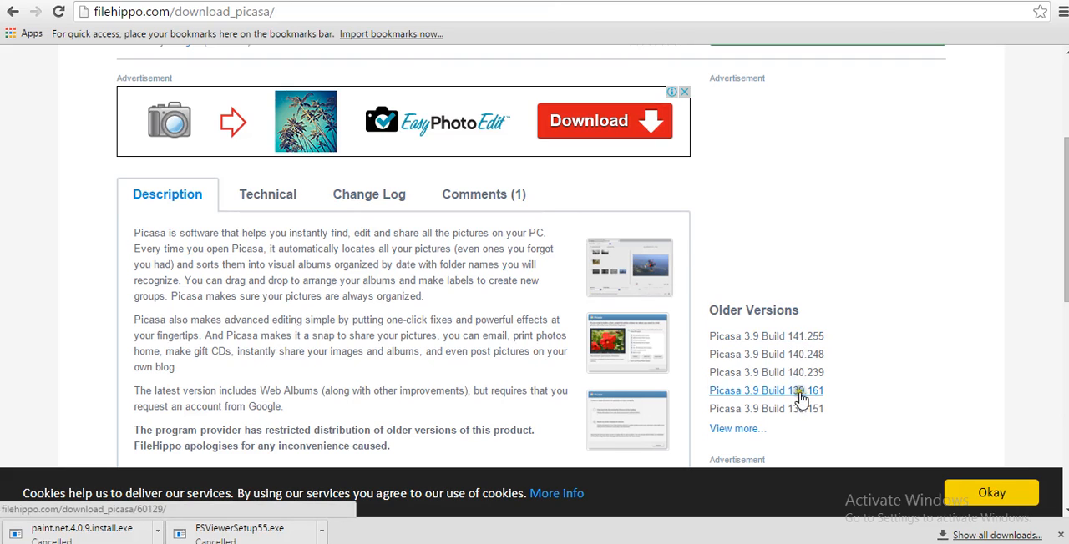
mouse_move(822, 408)
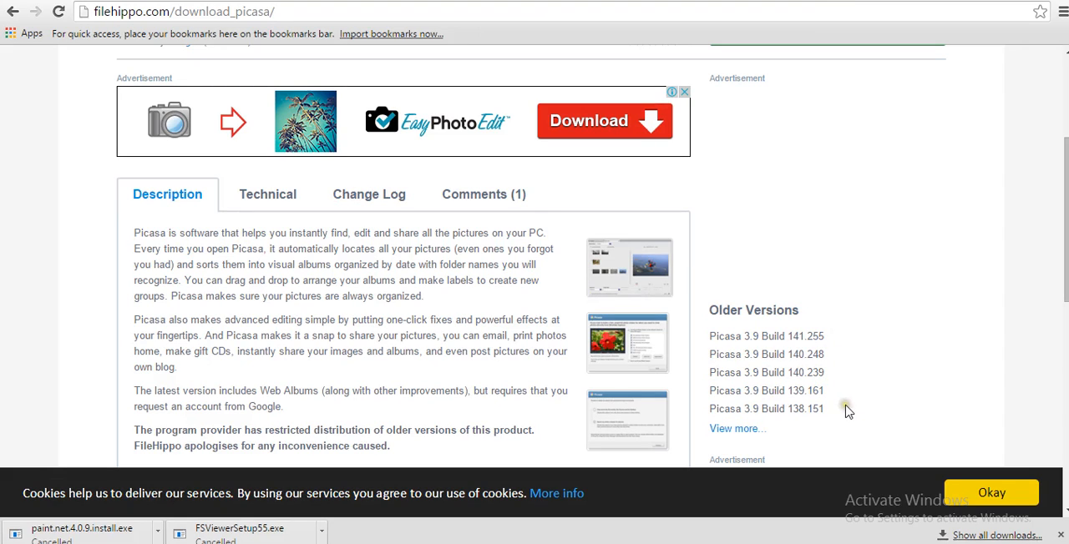
mouse_move(846, 407)
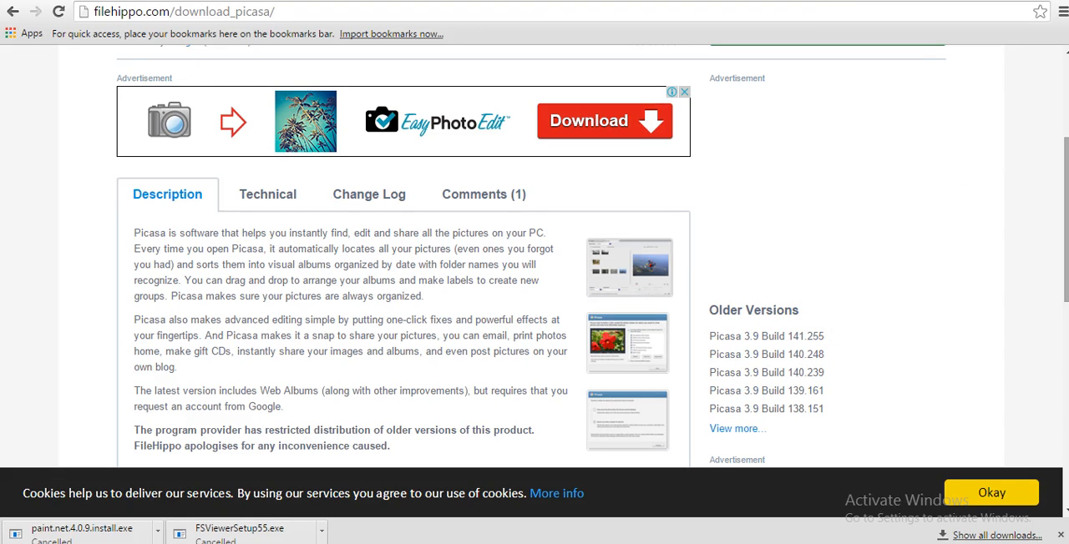
- Scroll back up to the top of the Picasa 3.9 page
scroll("up", 3)
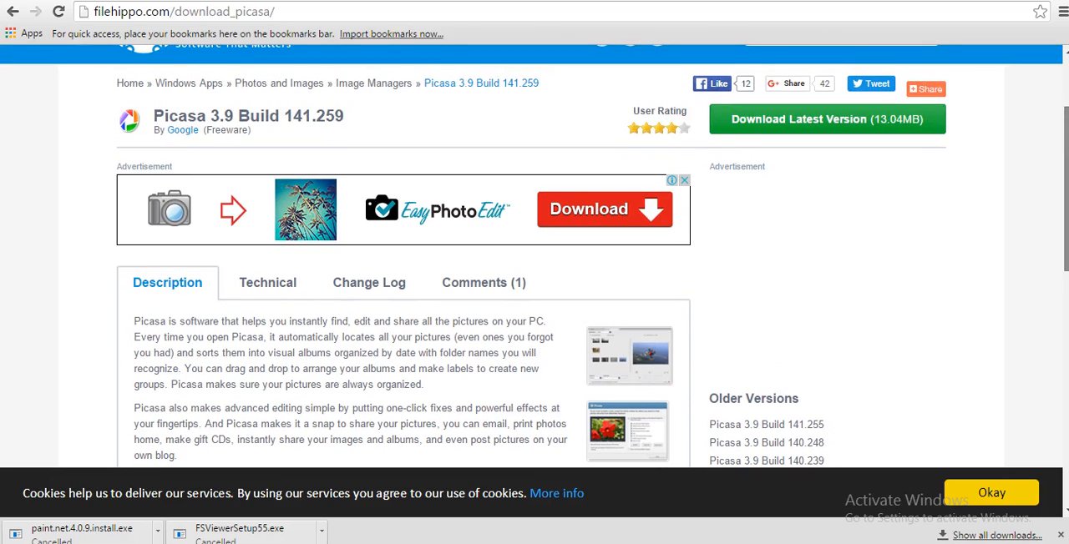
- Start downloading Picasa via the green 'Download Latest Version (13.04MB)' button
left_click(925, 87)
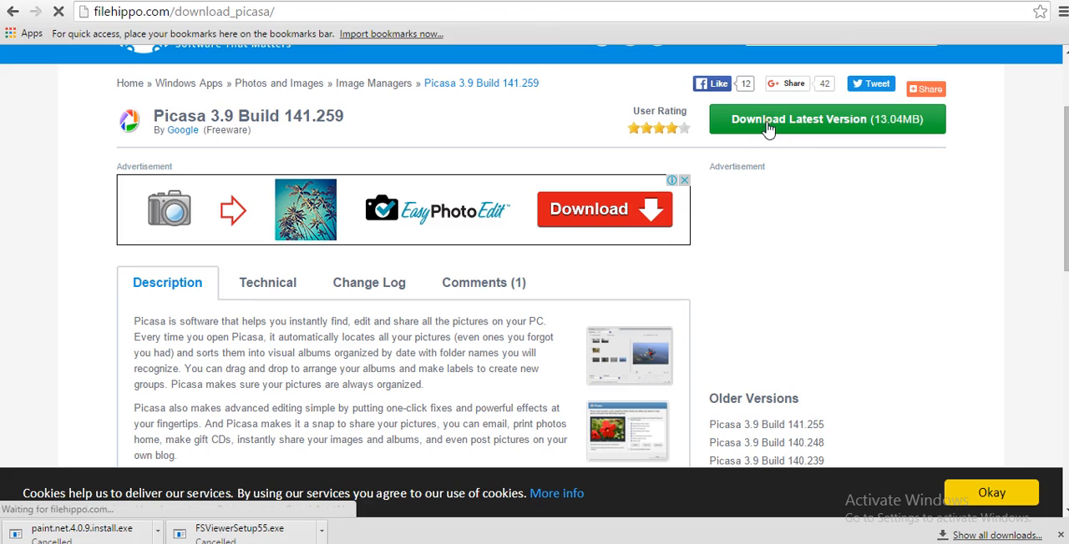
left_click(826, 118)
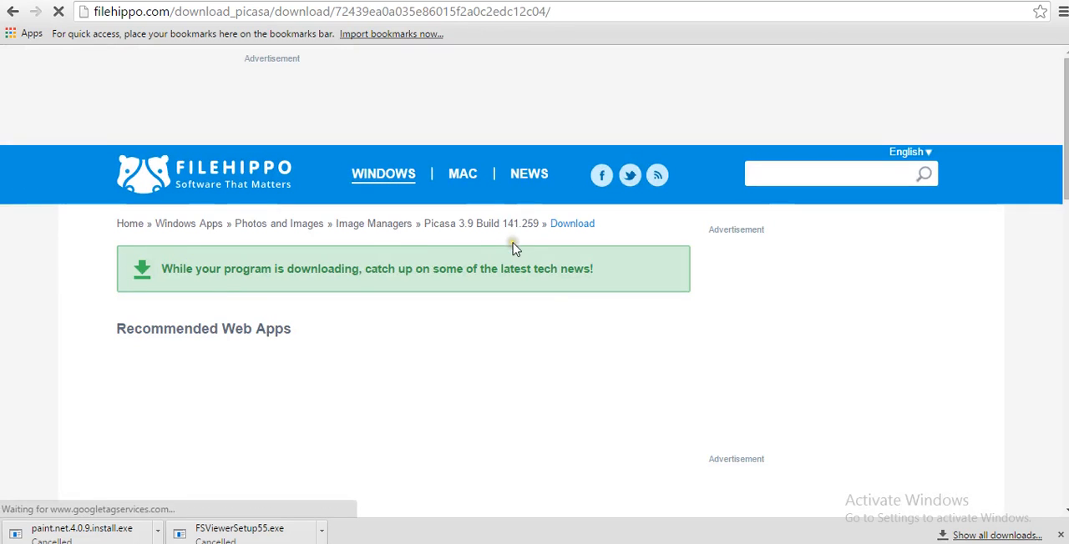